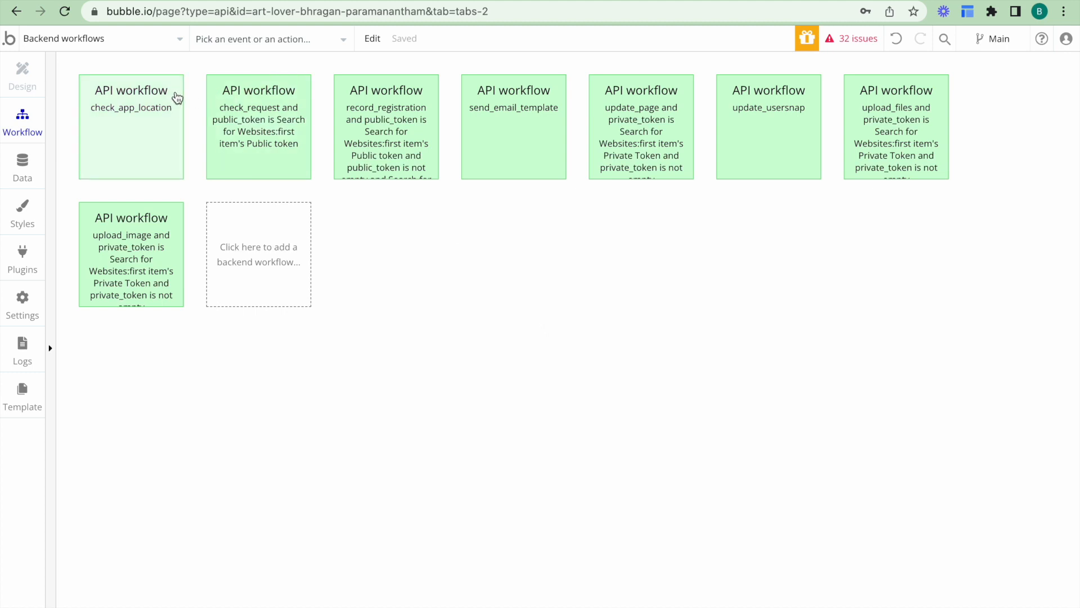
- Add a new backend API workflow and name it order_creation
left_click(96, 39)
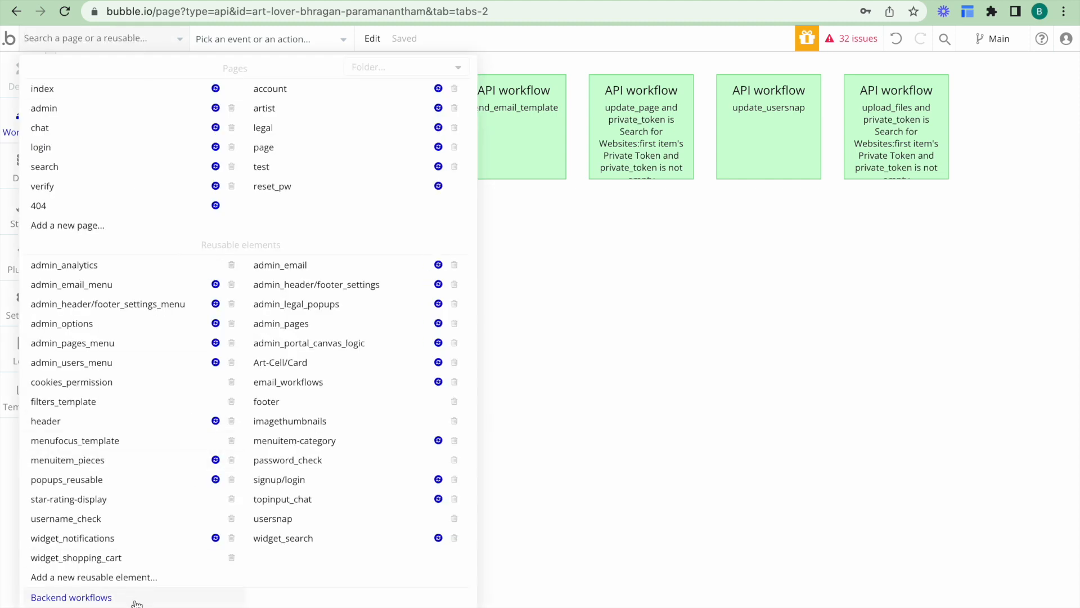
left_click(70, 598)
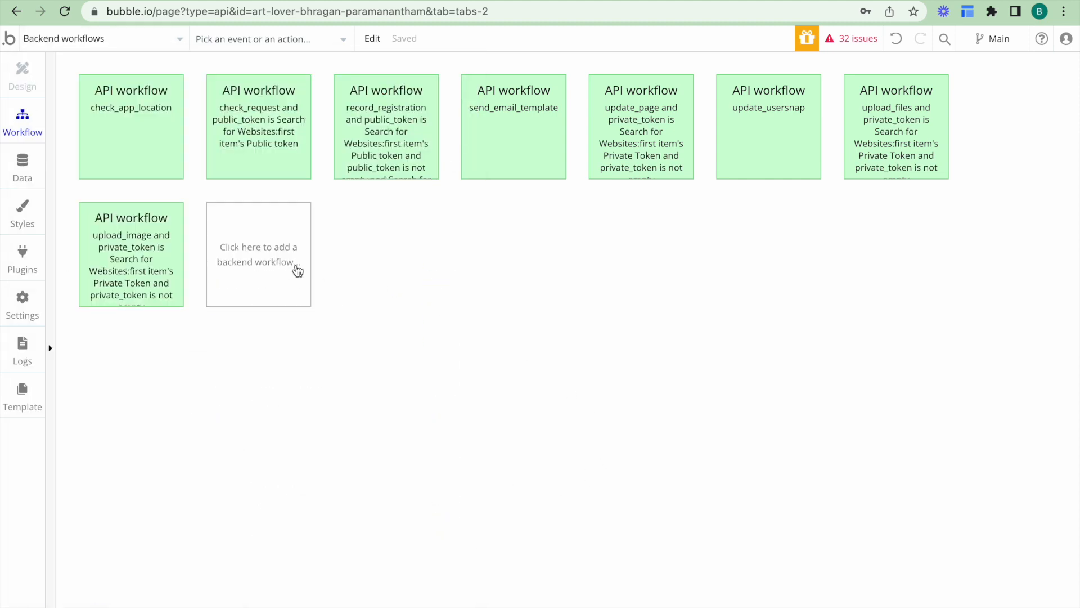
left_click(259, 253)
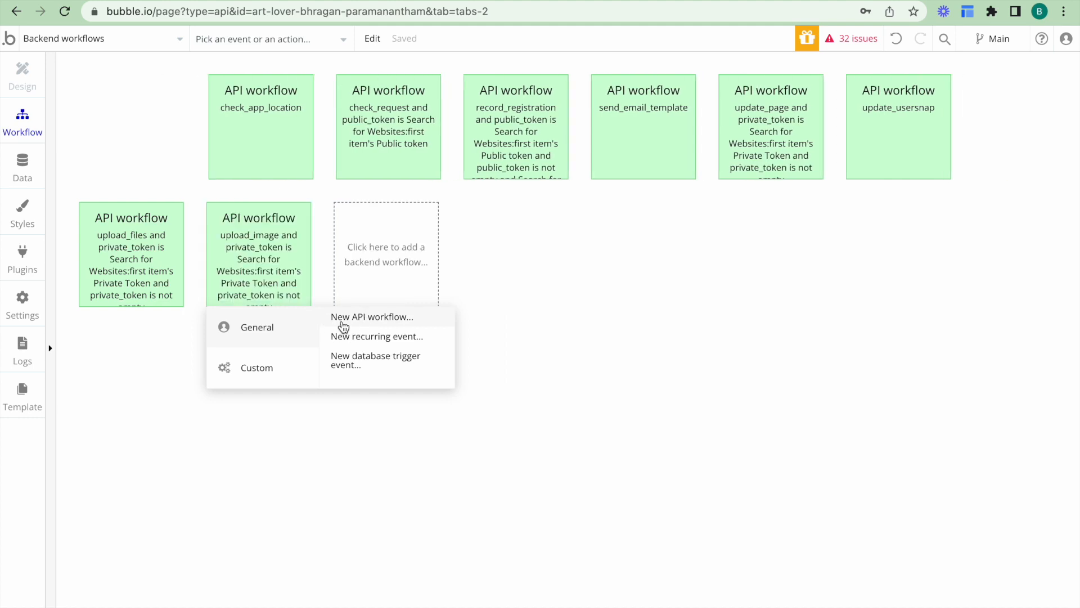
left_click(372, 316)
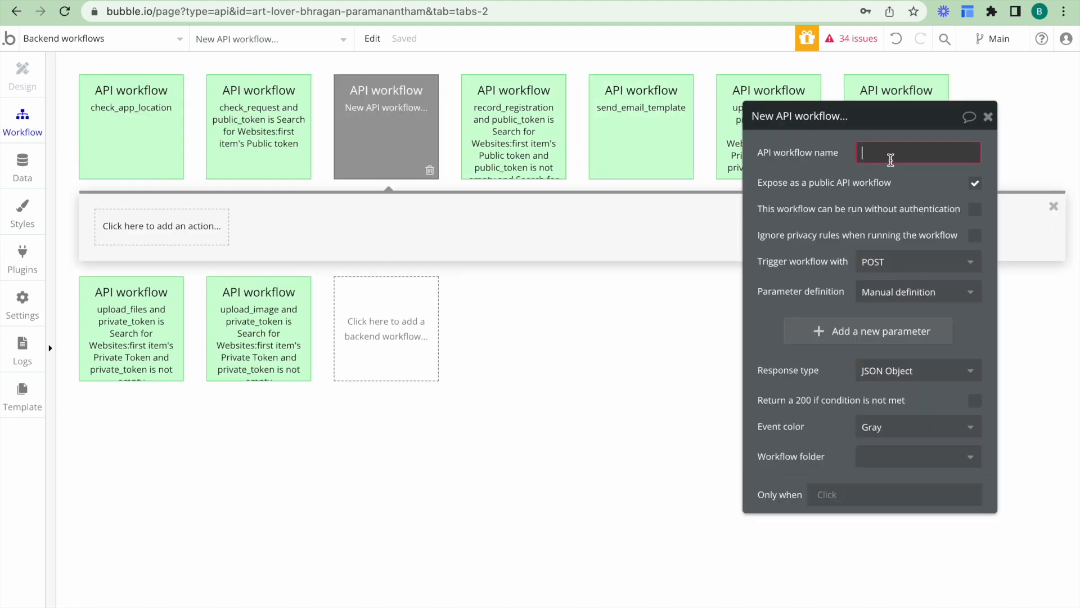
type("order_creation")
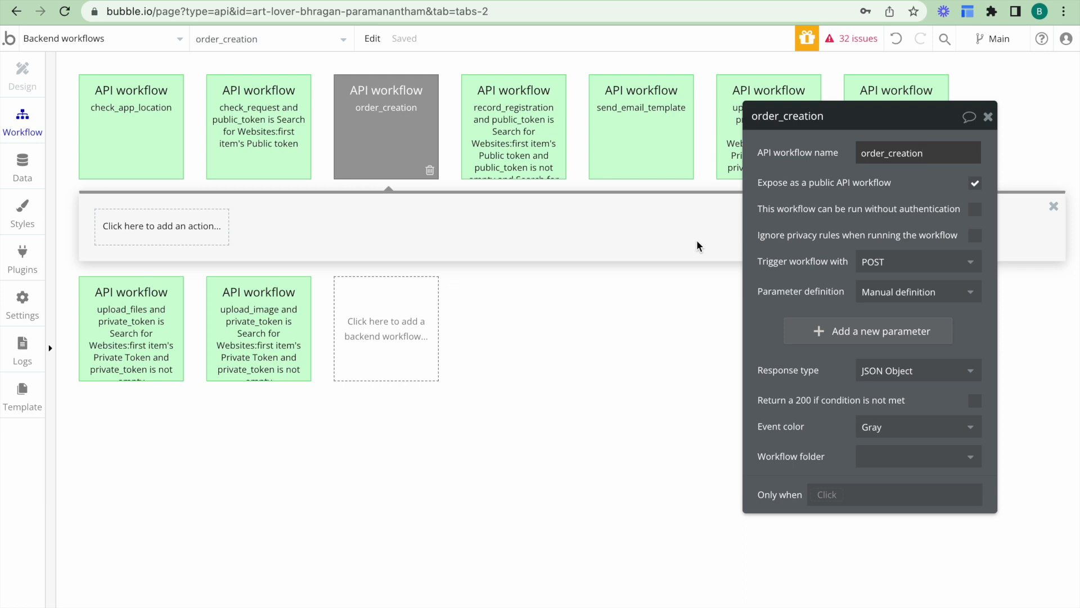
mouse_move(774, 226)
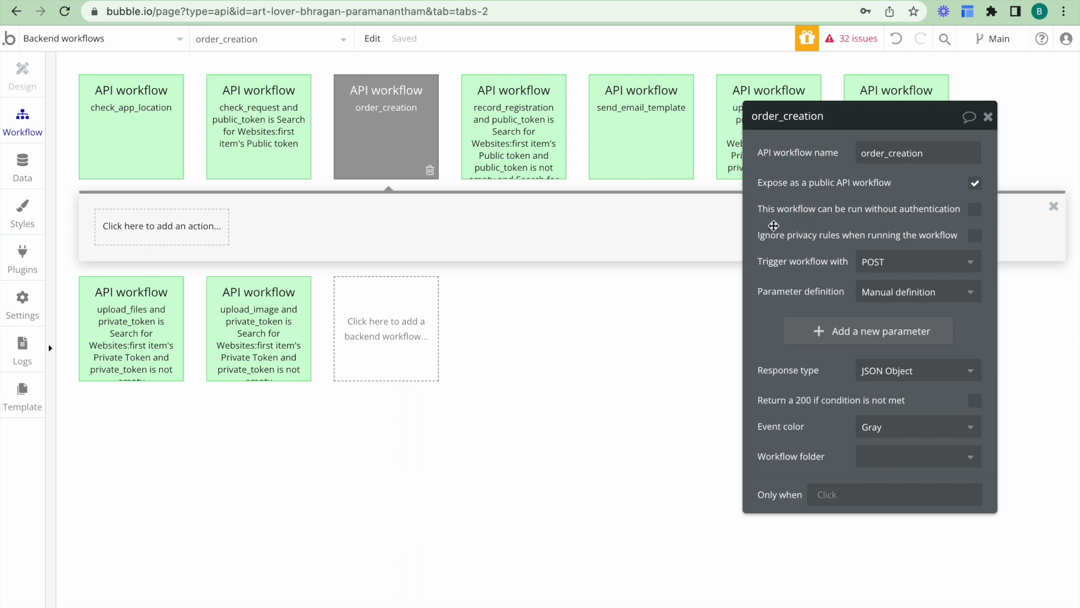
- Allow running without authentication, set parameters to Detect request data, and start detecting
left_click(975, 209)
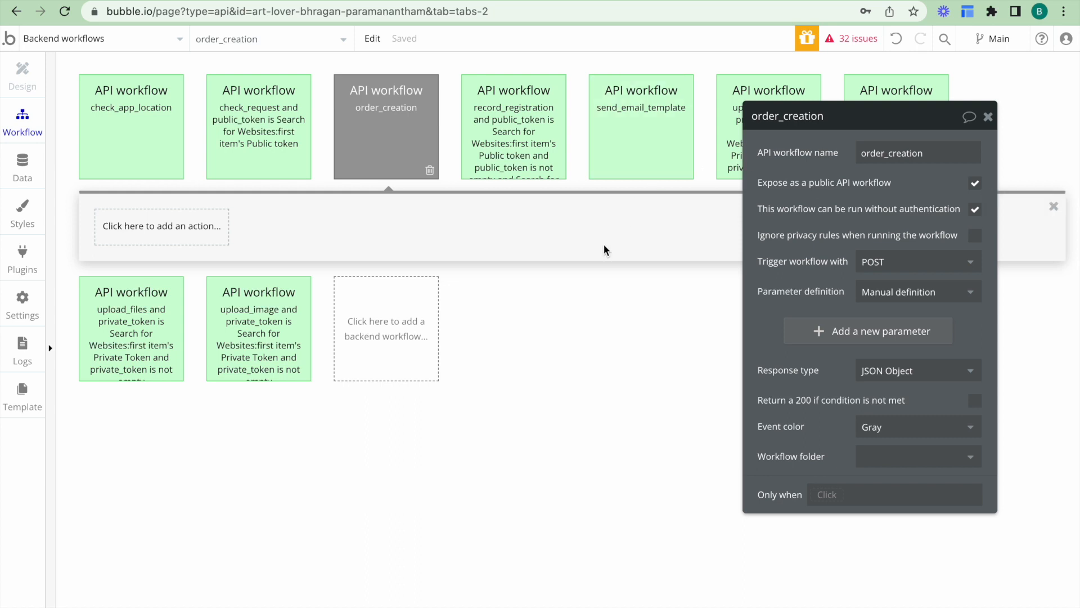
mouse_move(601, 289)
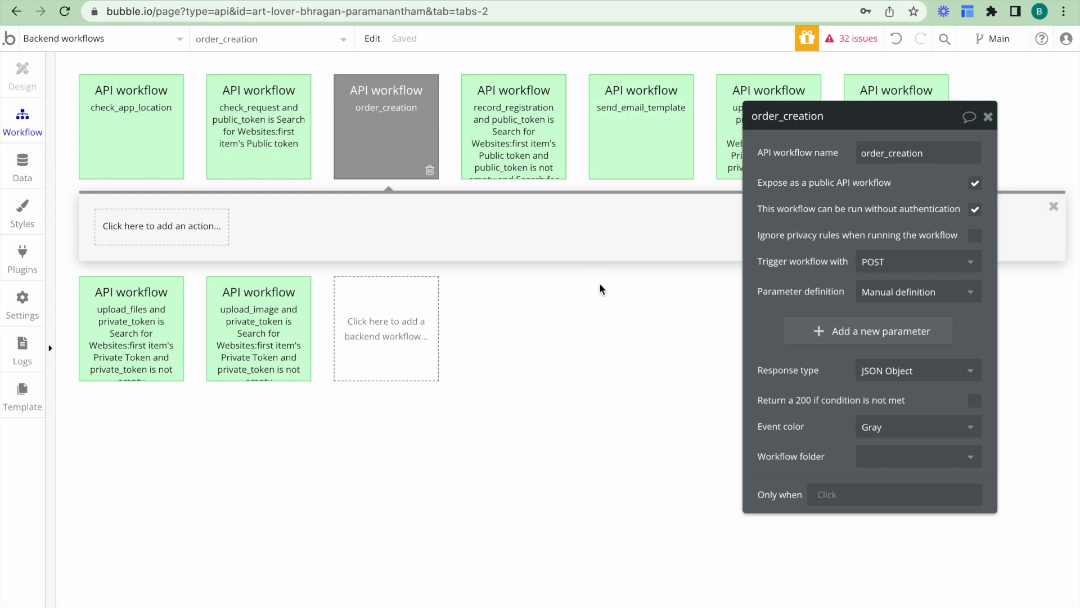
left_click(918, 291)
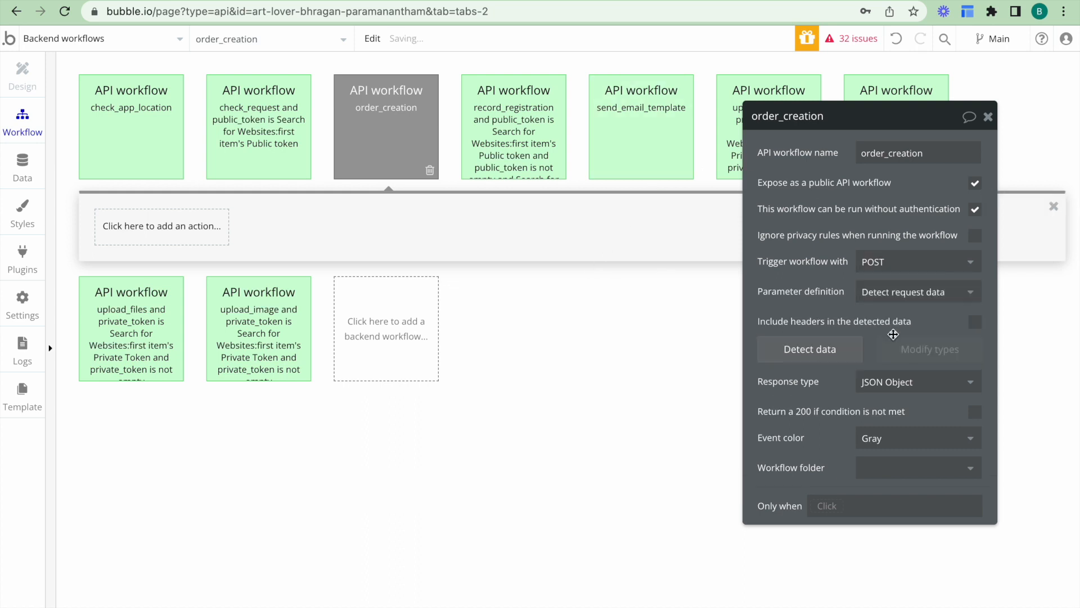
left_click(809, 349)
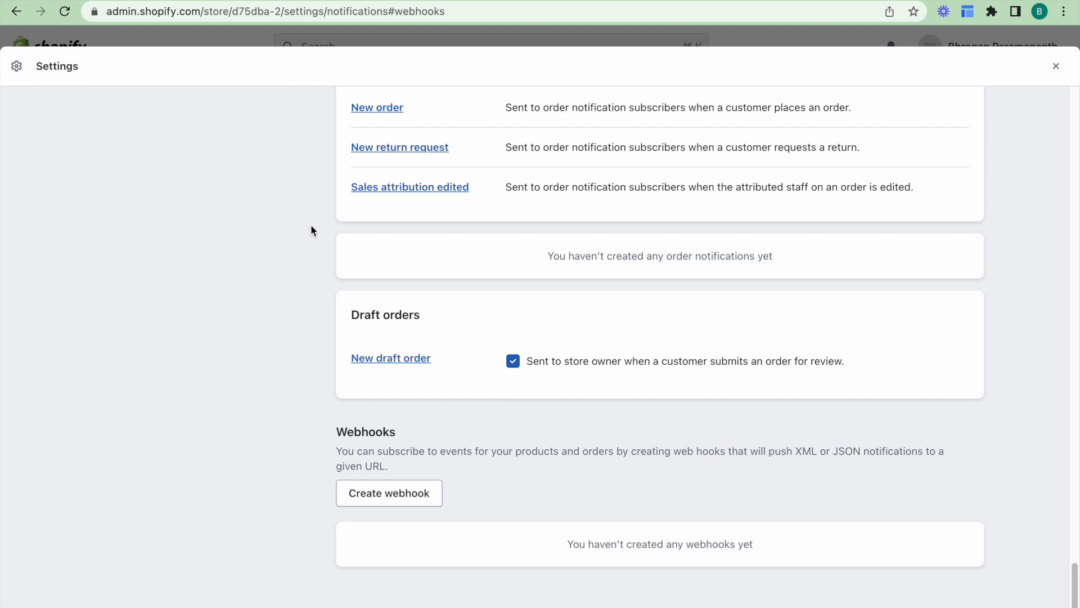
- Start an Order creation webhook pointing at the Bubble order_creation initialize URL
left_click(388, 493)
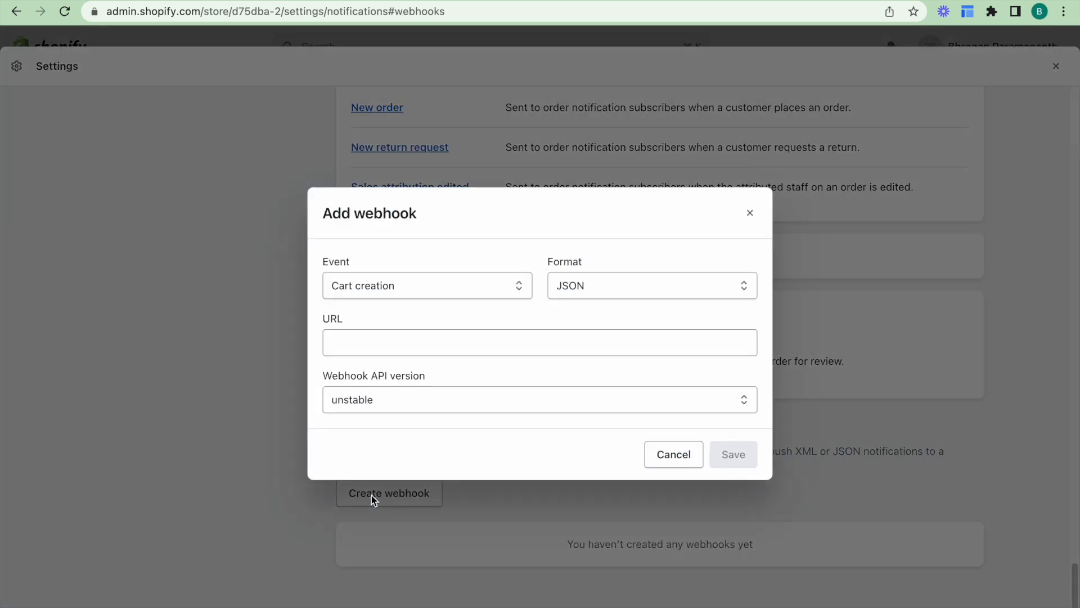
left_click(426, 285)
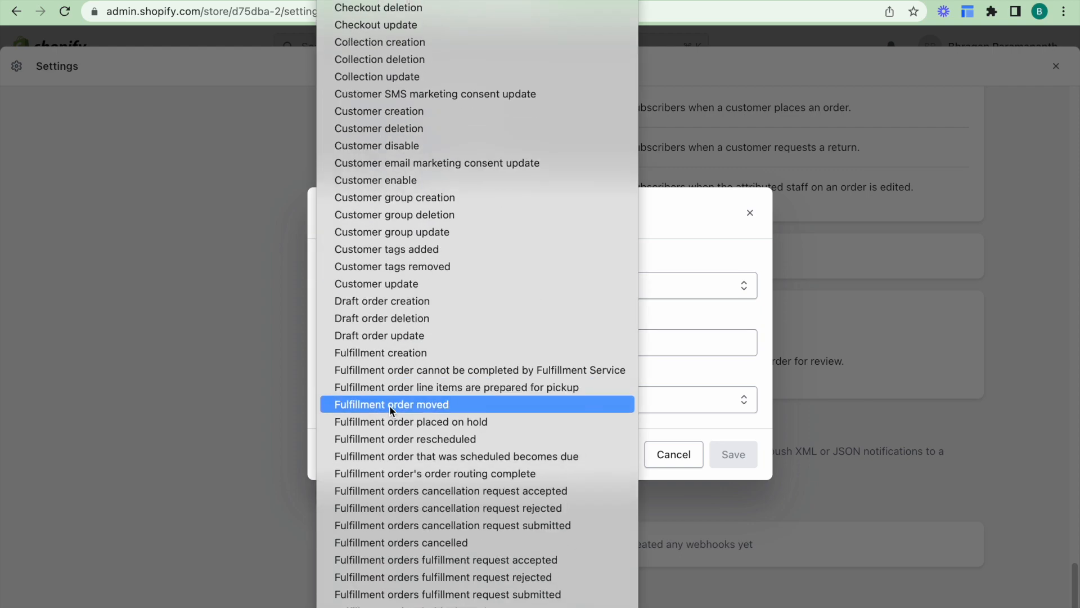
scroll("down", 3)
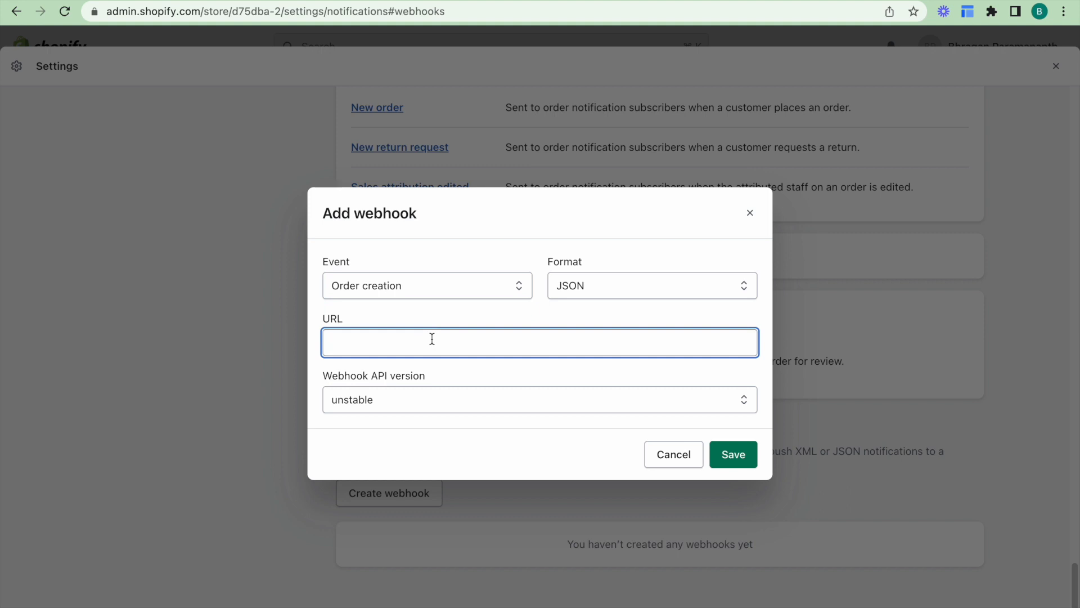
type("https://art-lover-bhragan-paramanantham.bubbleapps.io/version-test/api/1.1/wf/order_")
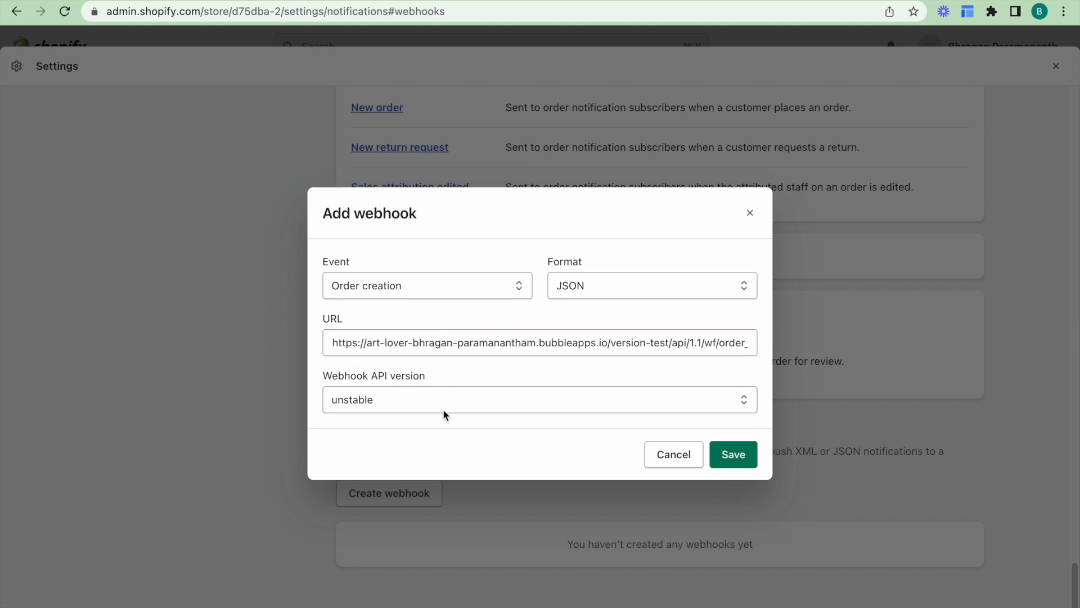
- Set API version 2023-07 (Latest) and save the webhook
left_click(539, 400)
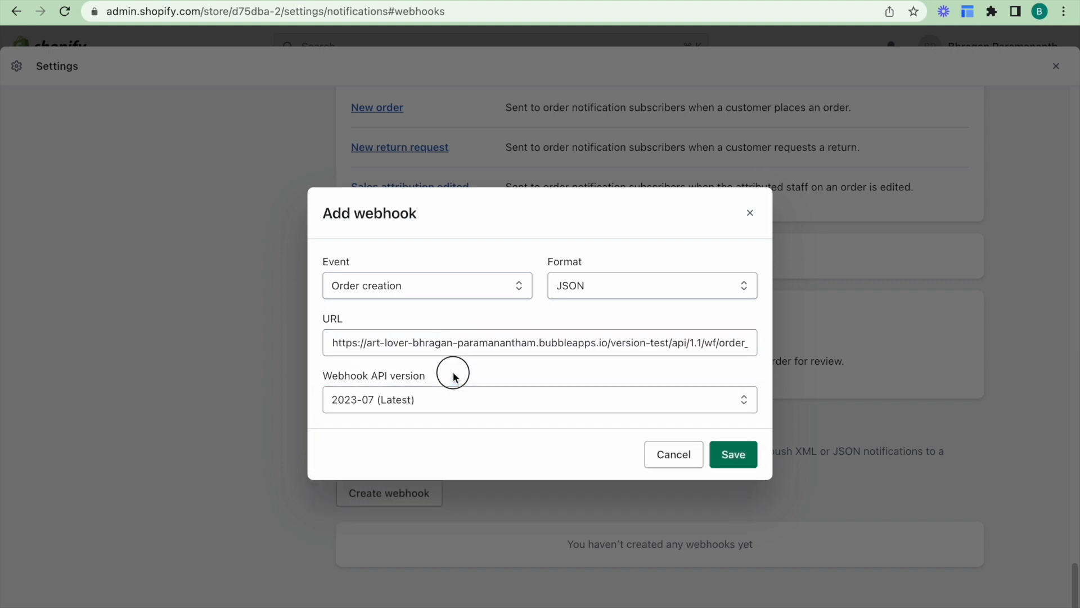
left_click(732, 453)
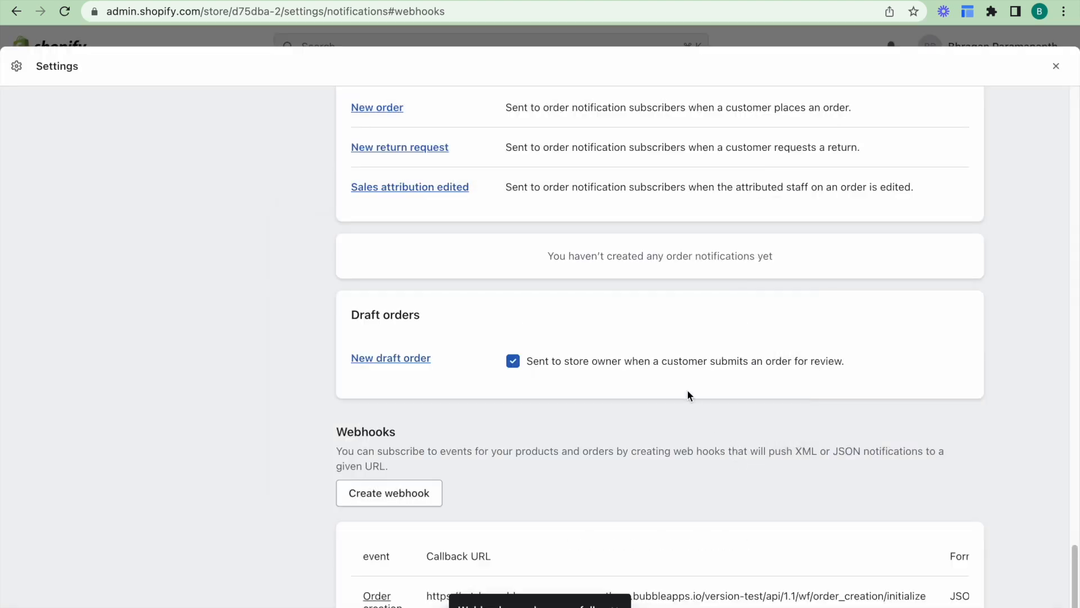
scroll("down", 3)
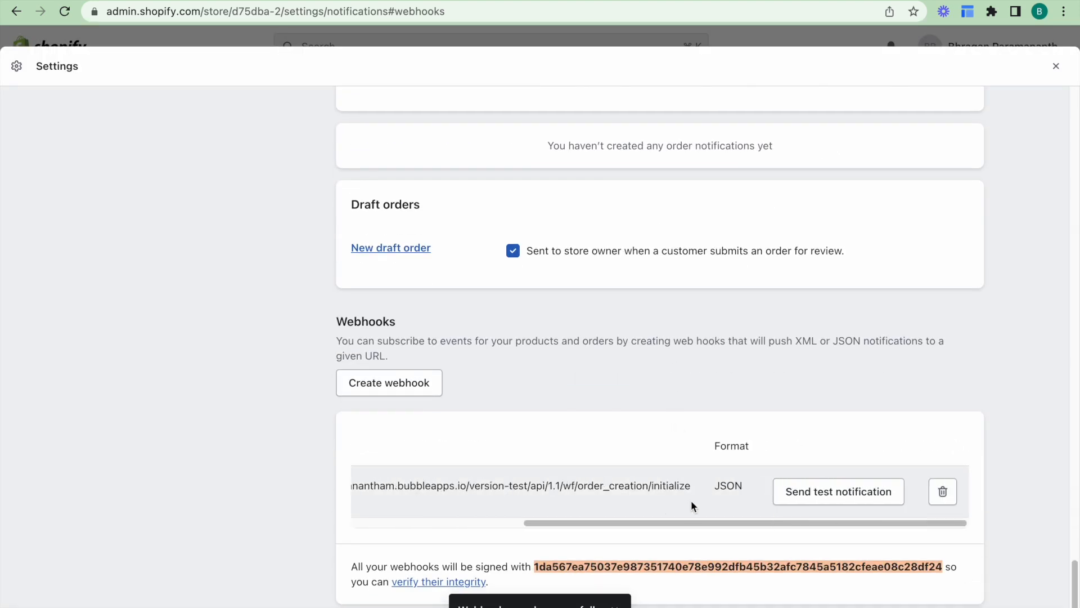
mouse_move(733, 406)
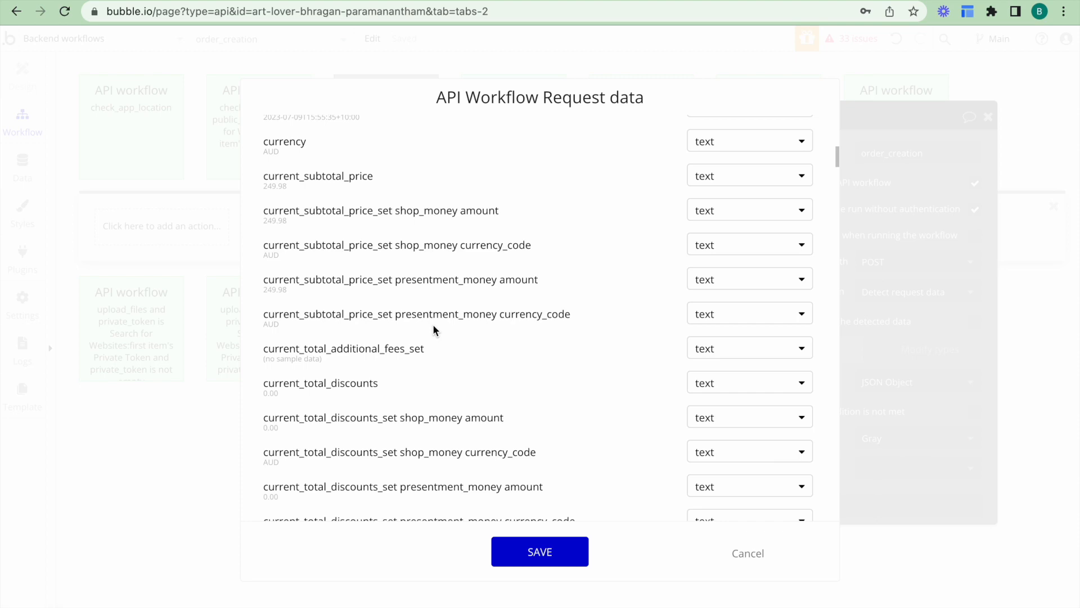
mouse_move(539, 551)
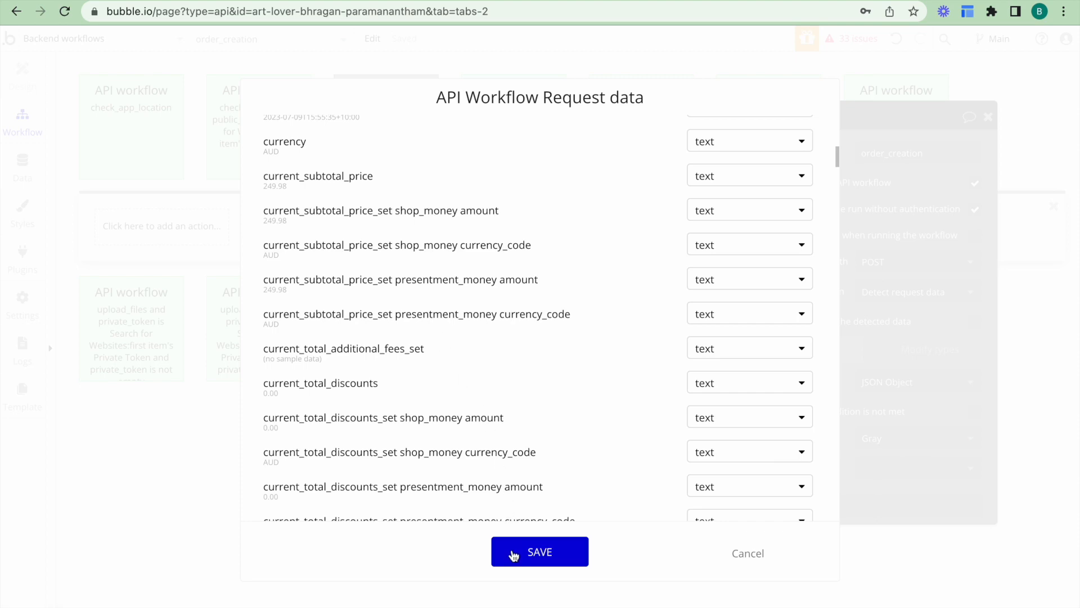
- Save the detected order field types and require authentication for order_creation
left_click(539, 552)
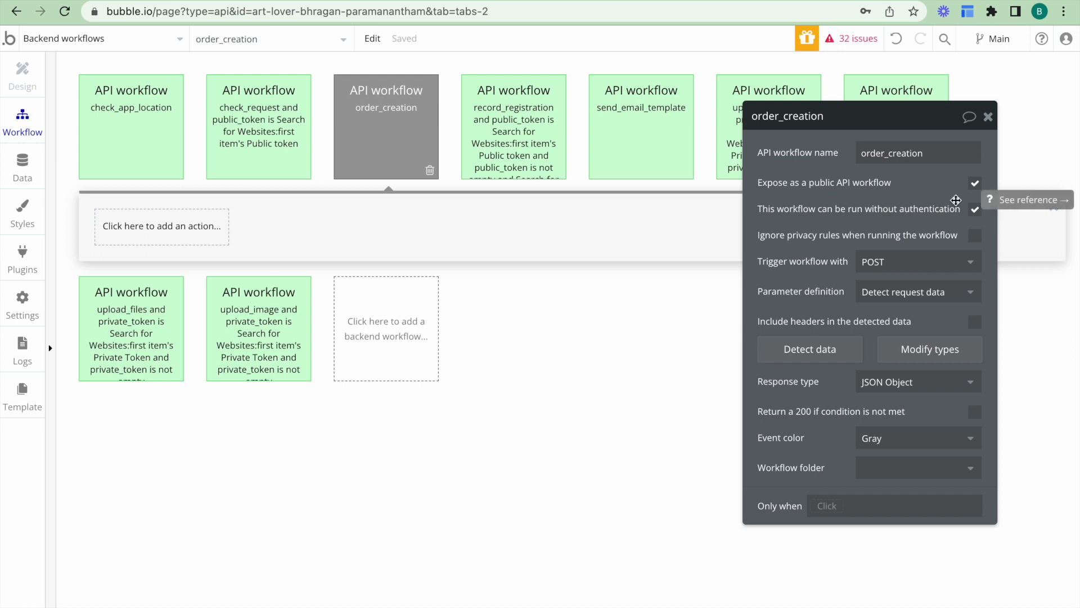
left_click(976, 209)
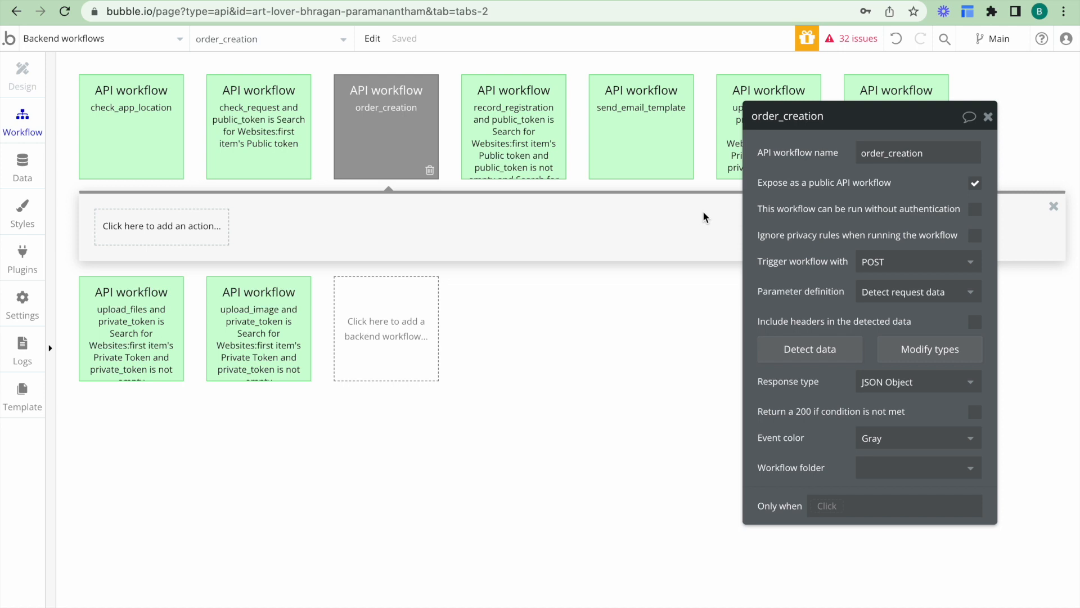
mouse_move(300, 246)
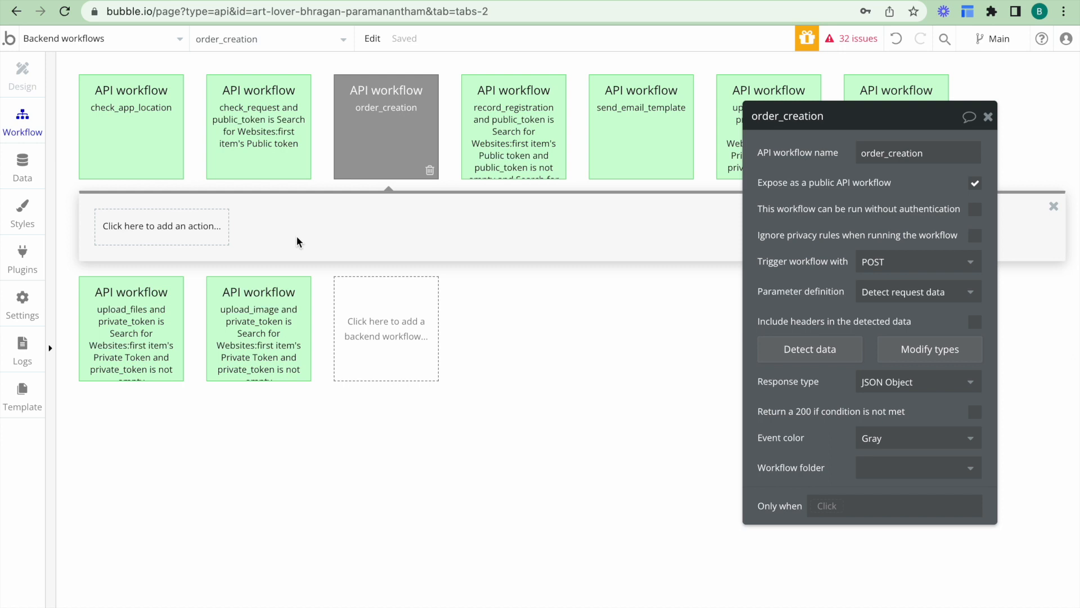
mouse_move(99, 266)
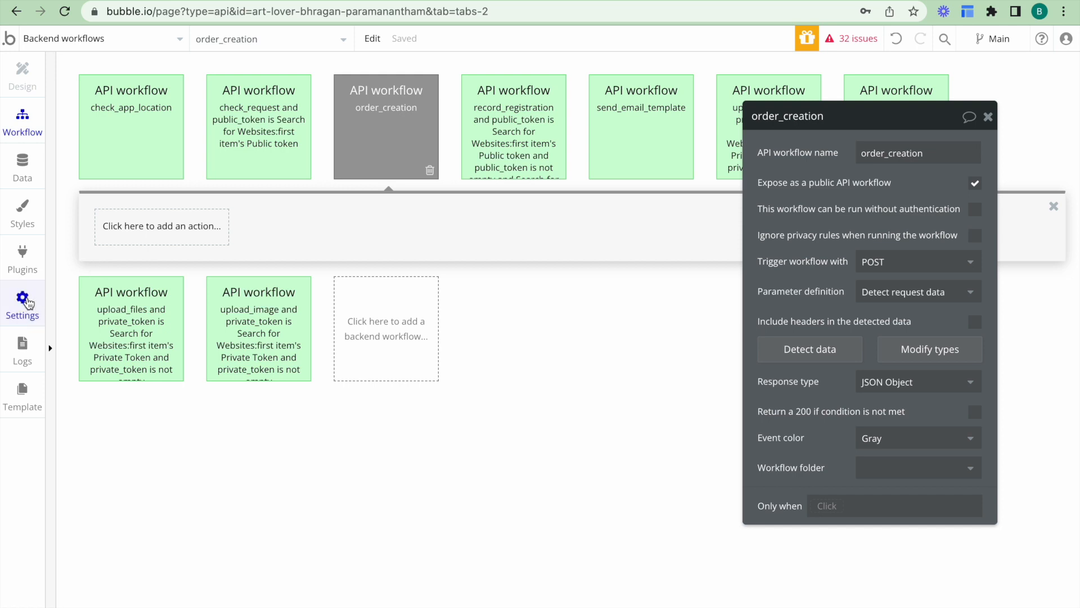
- In Settings > API, generate a new API token labelled shopify
left_click(23, 297)
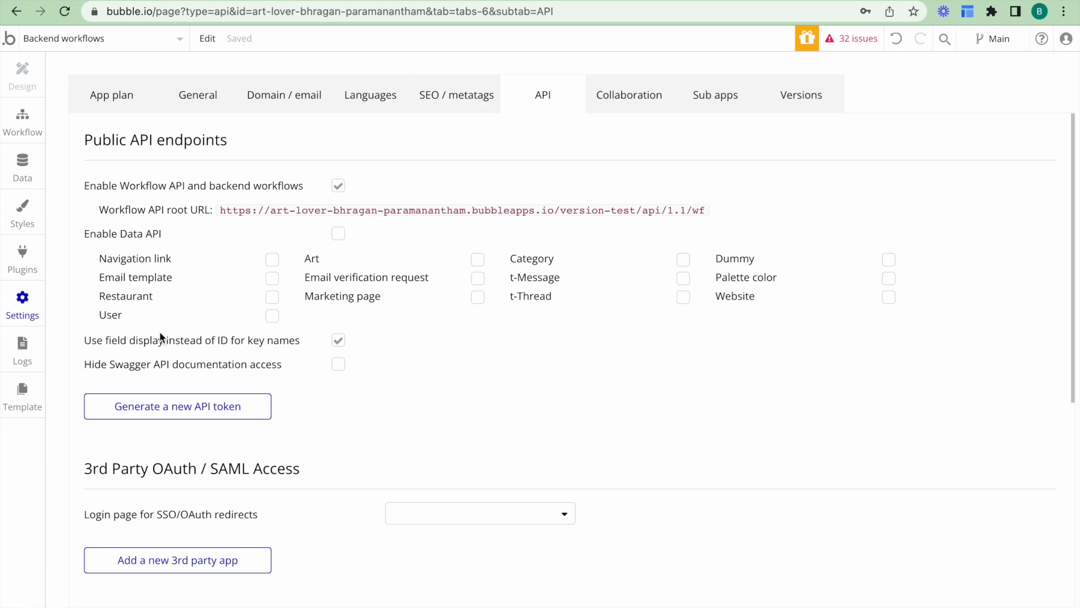
left_click(176, 407)
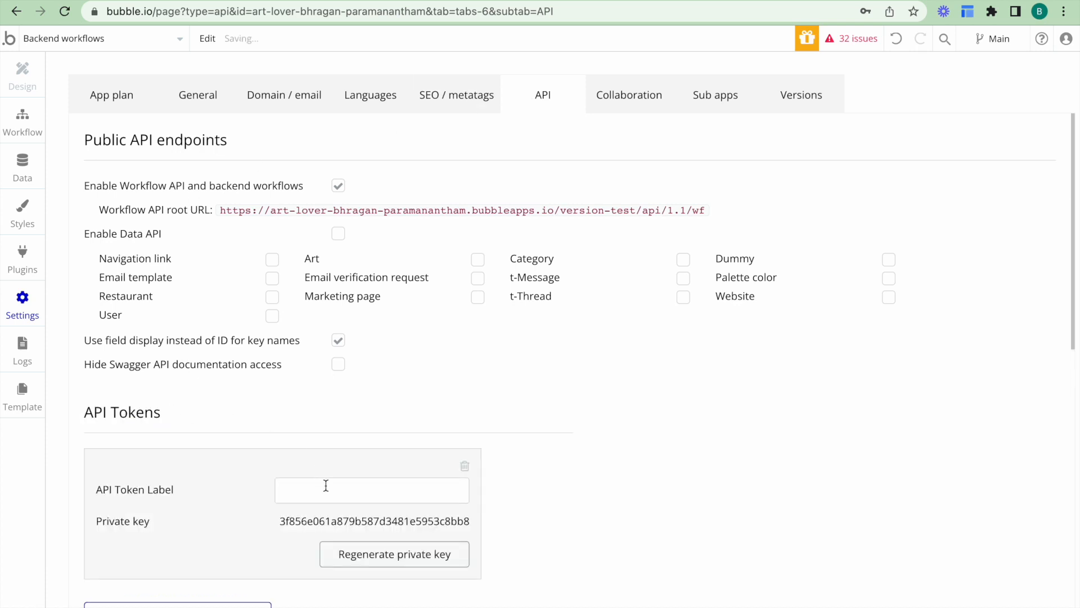
type("shopif")
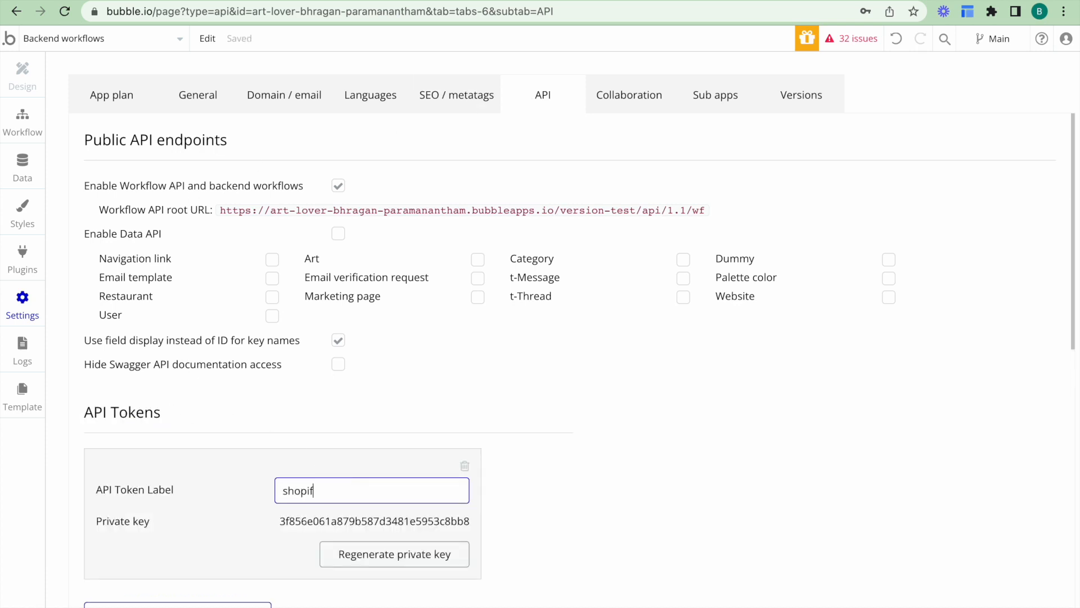
type("y")
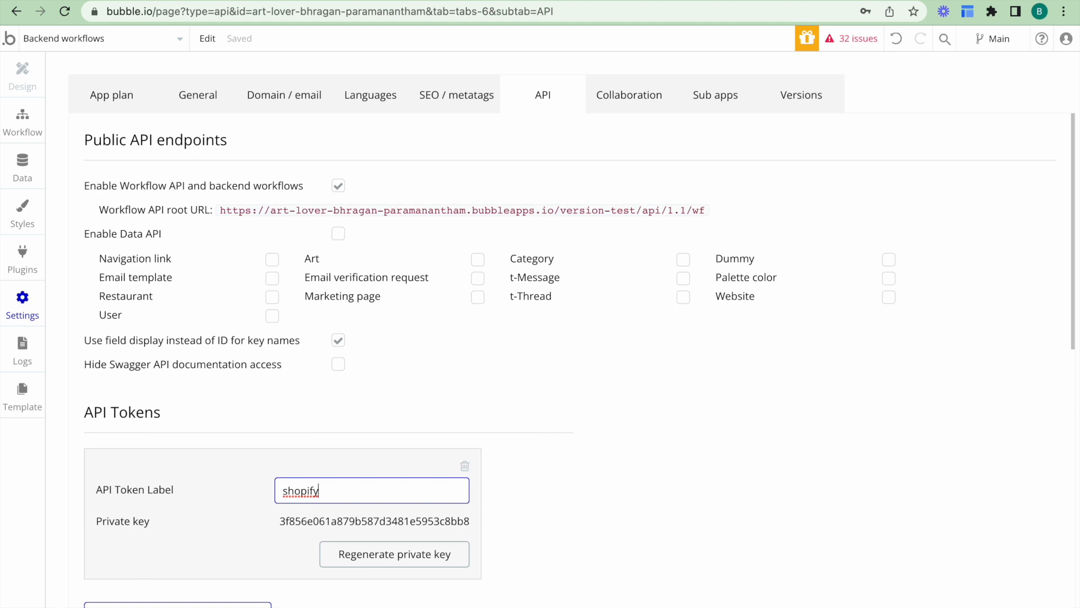
mouse_move(326, 485)
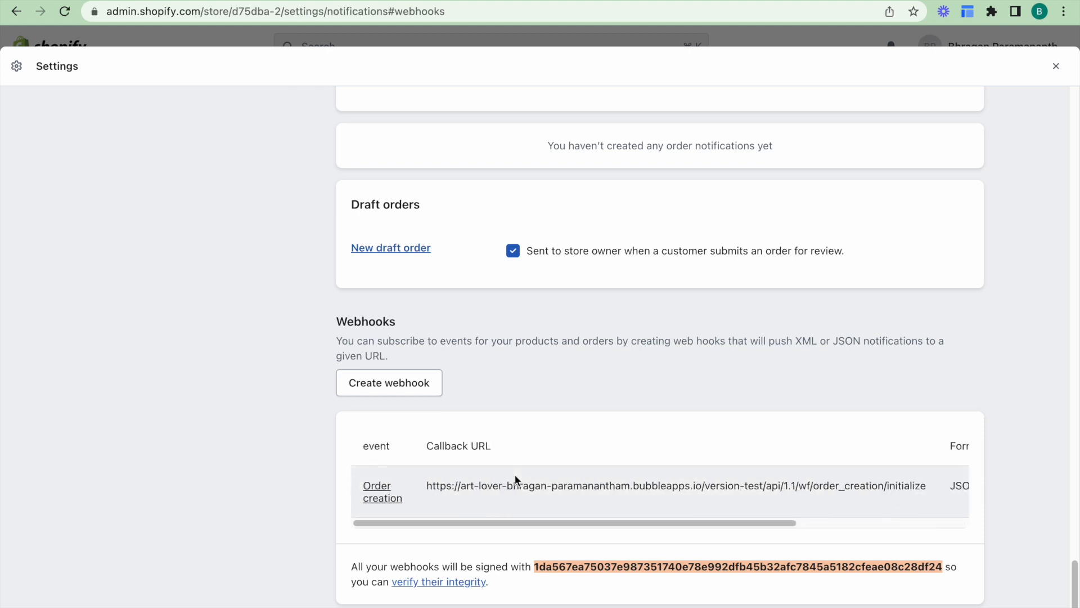
- Replace '/initialize' in the webhook URL with '?api_token=' plus the private key and save
left_click(383, 492)
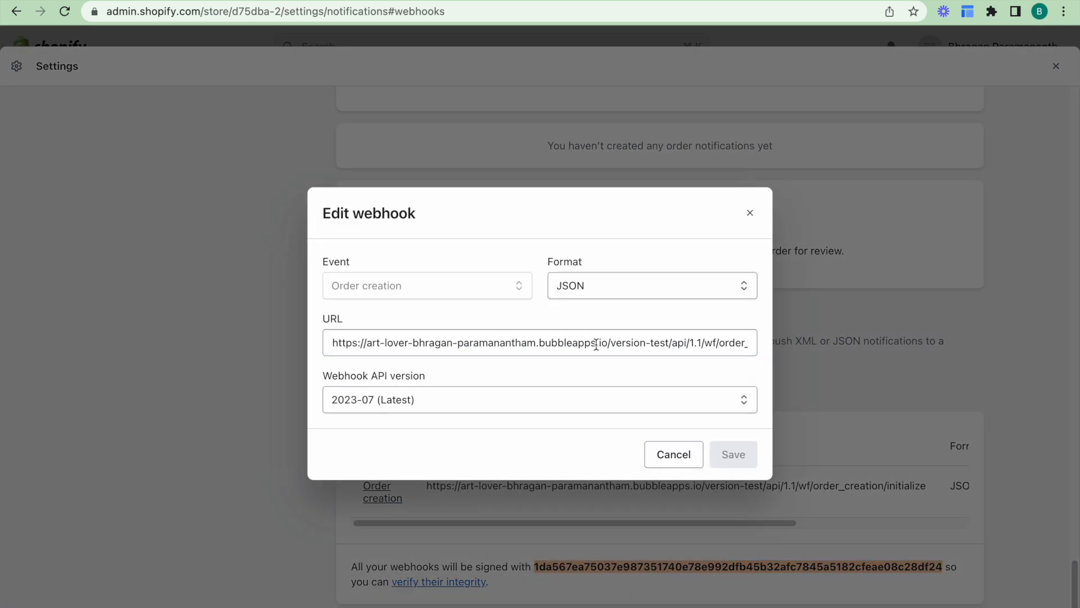
left_click(539, 342)
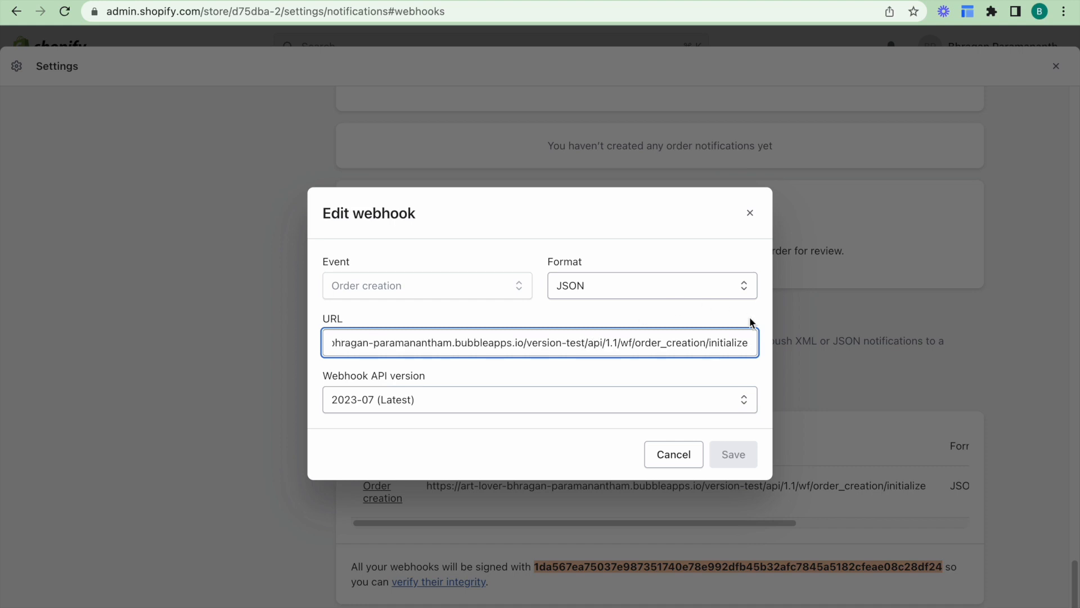
key("Backspace")
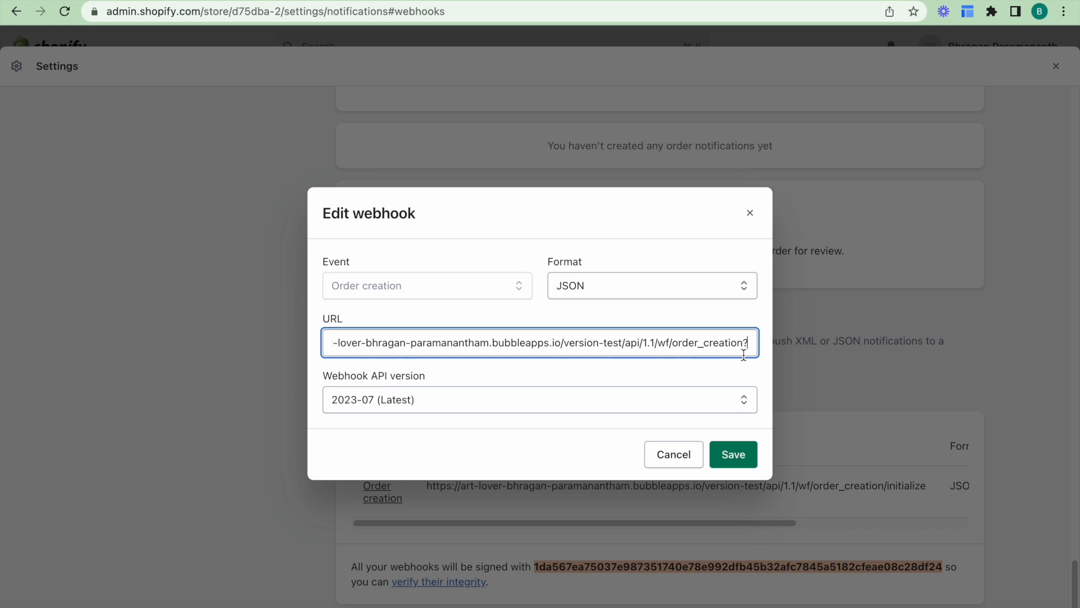
type("?api_")
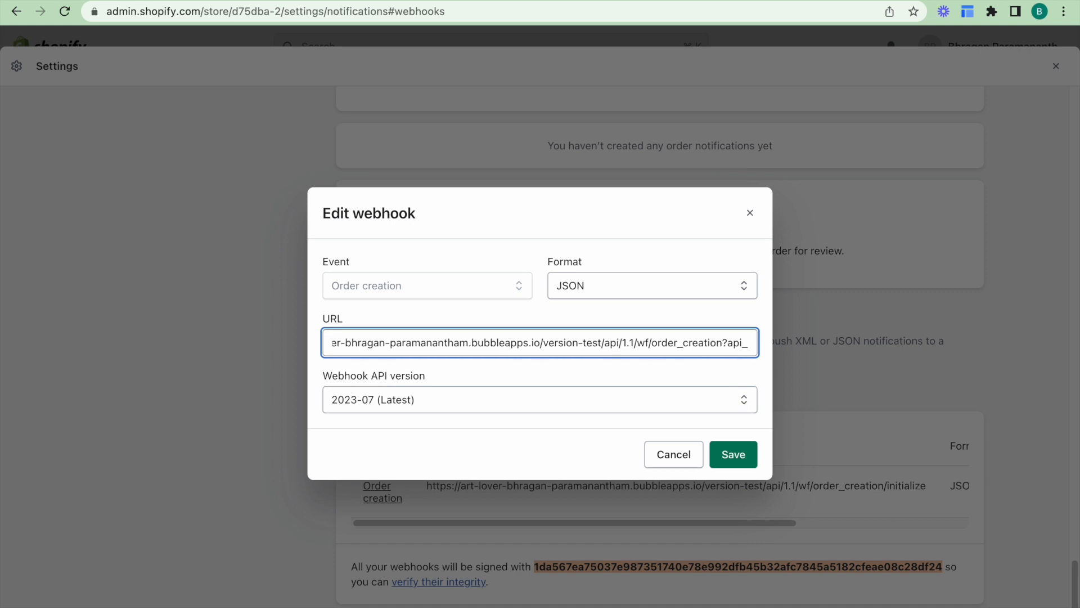
type("api_token=")
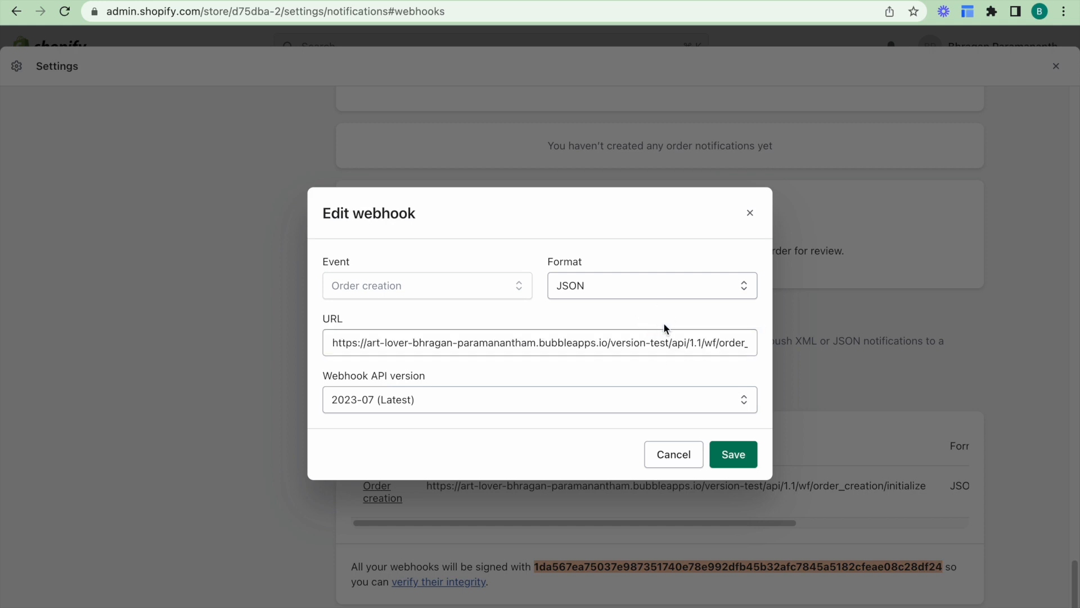
left_click(733, 453)
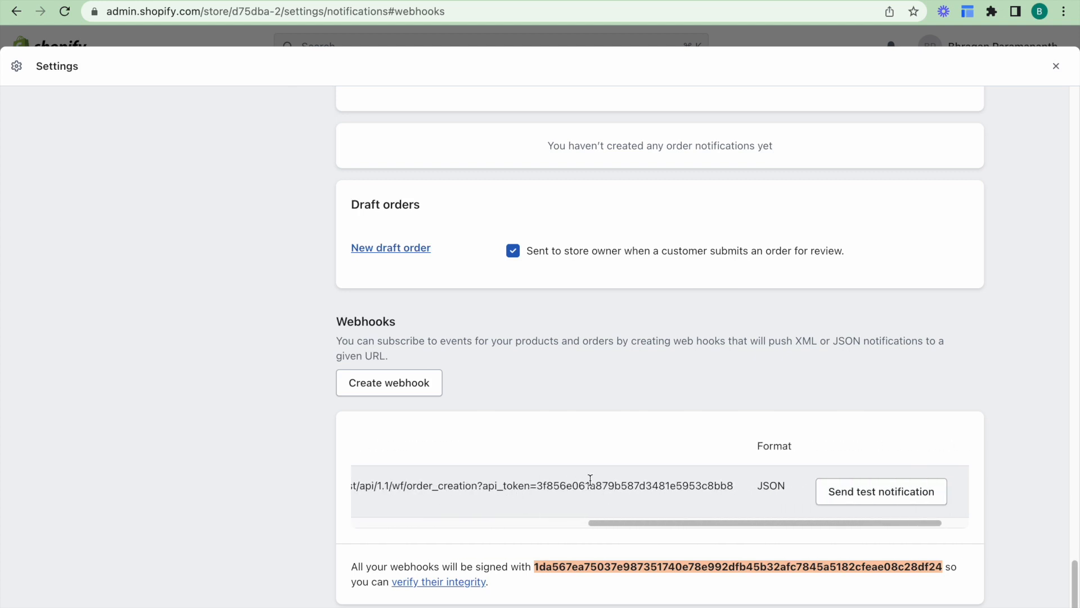
mouse_move(621, 501)
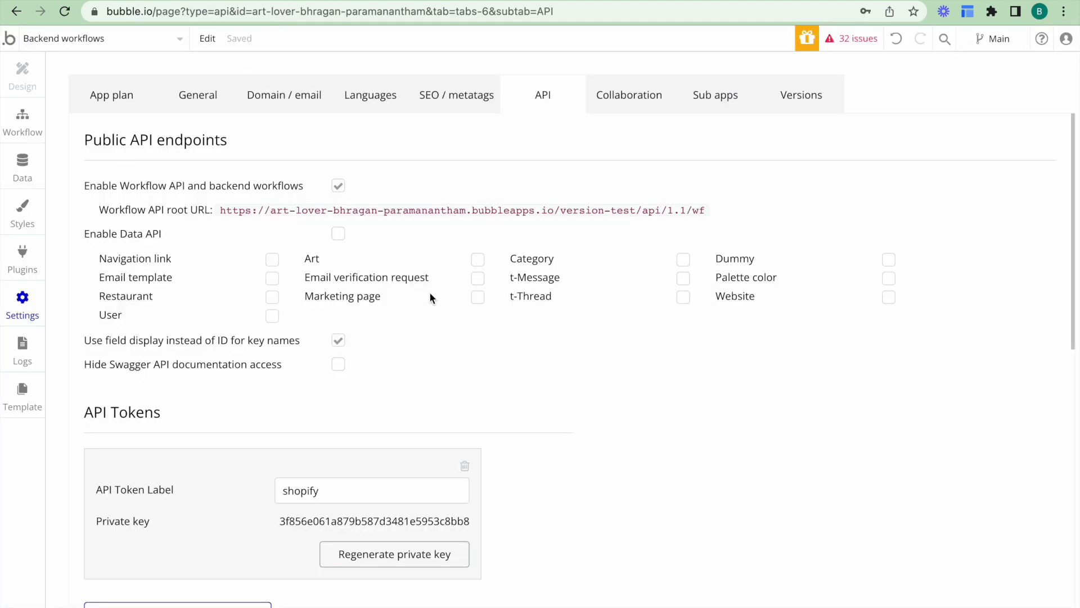
mouse_move(545, 367)
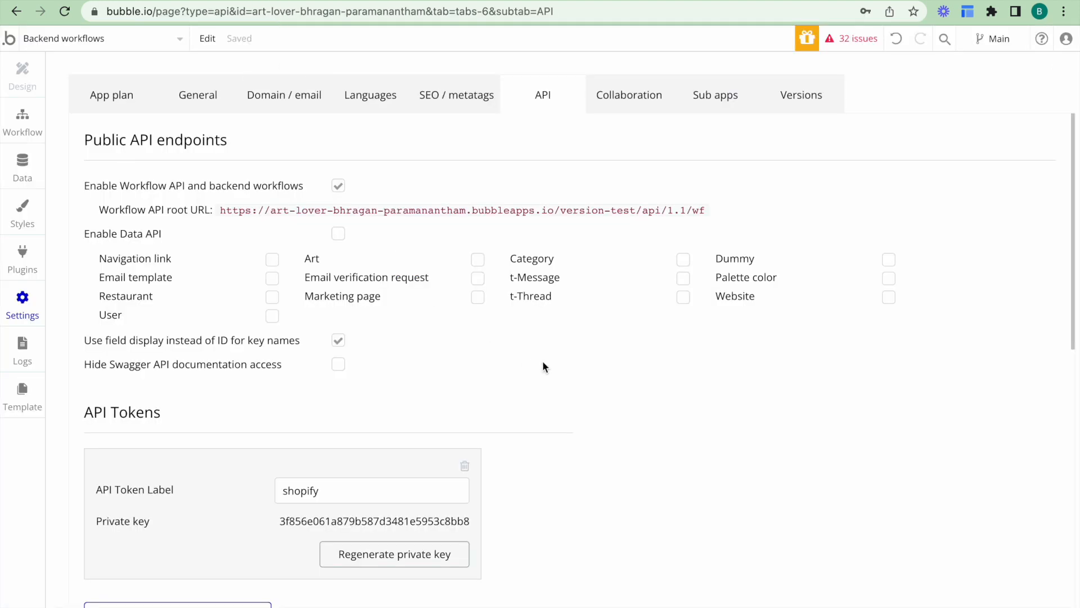